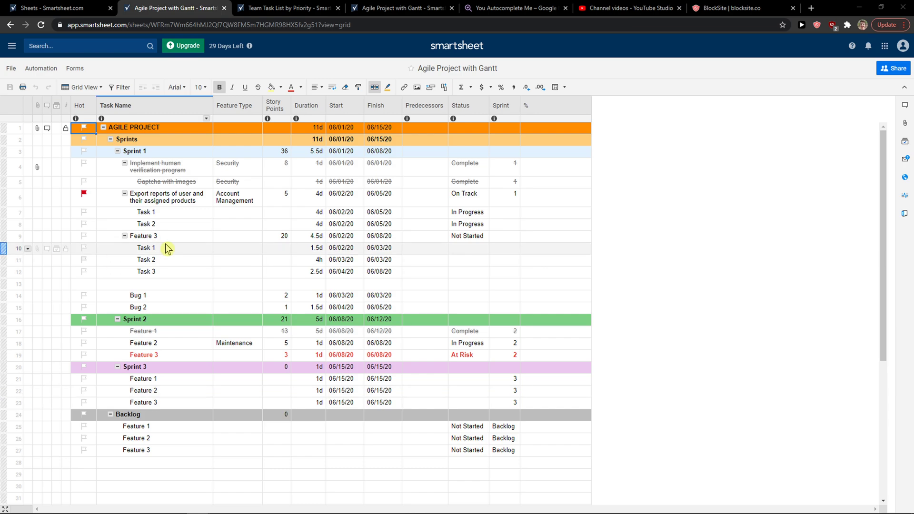
Show the File actions for the Agile Project with Gantt sheet
scroll("down", 3)
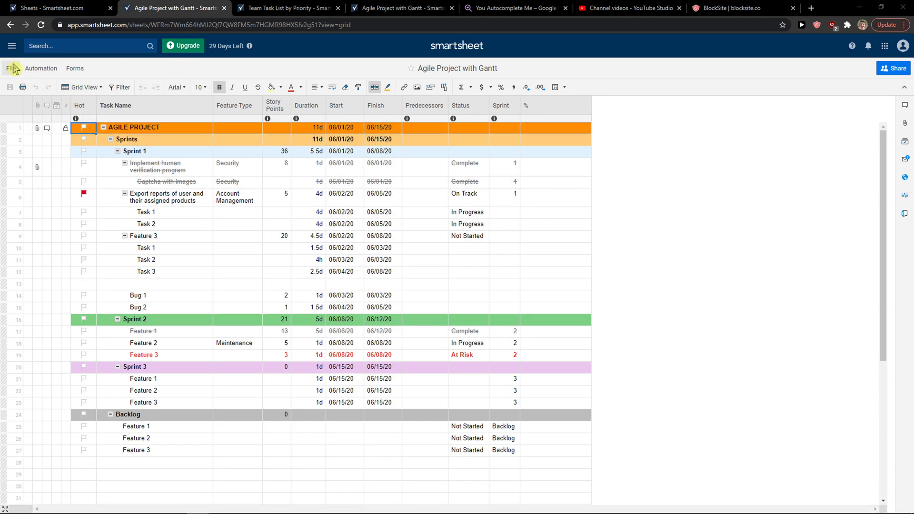
left_click(10, 68)
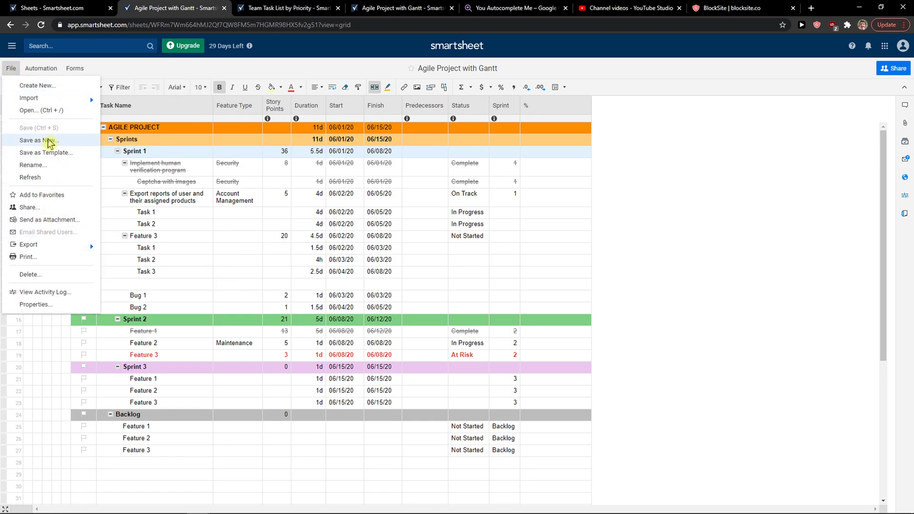
Start Save as New, keeping the name 'Copy of Agile Project with Gantt' and default data options
left_click(38, 140)
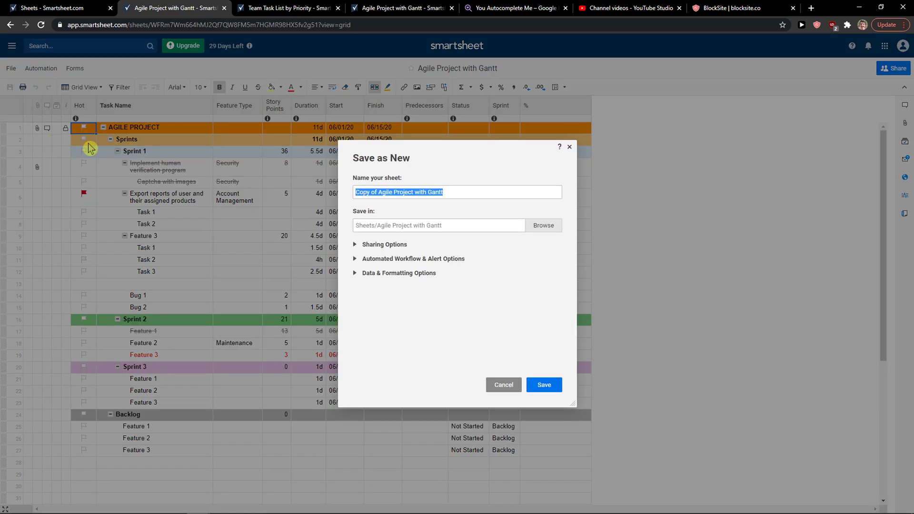
mouse_move(360, 206)
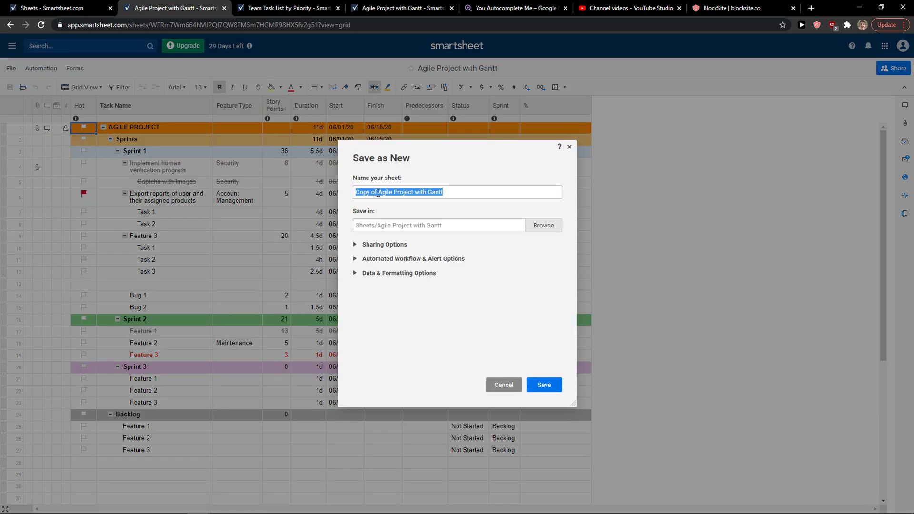
left_click(541, 224)
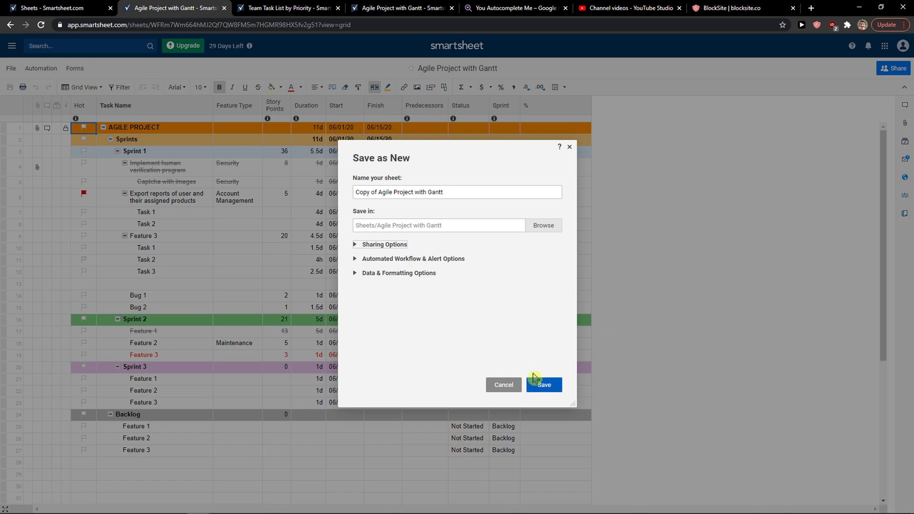
mouse_move(355, 243)
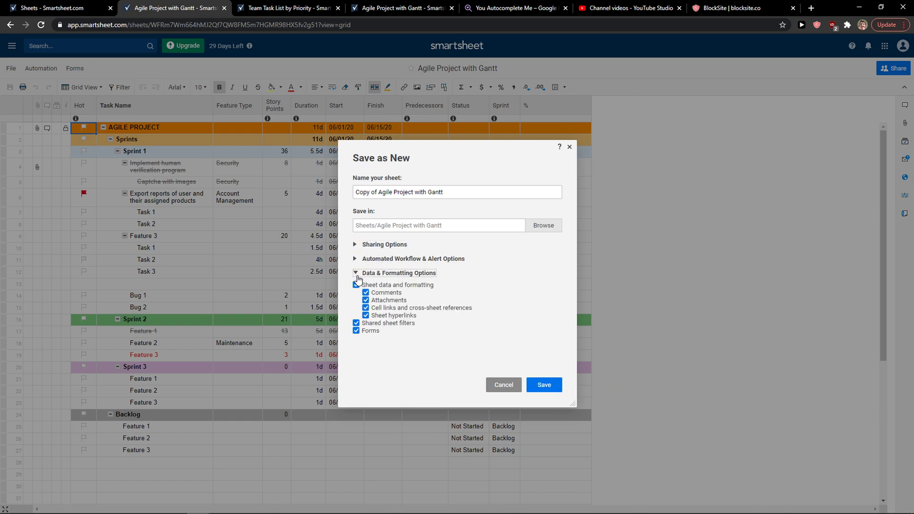
left_click(355, 273)
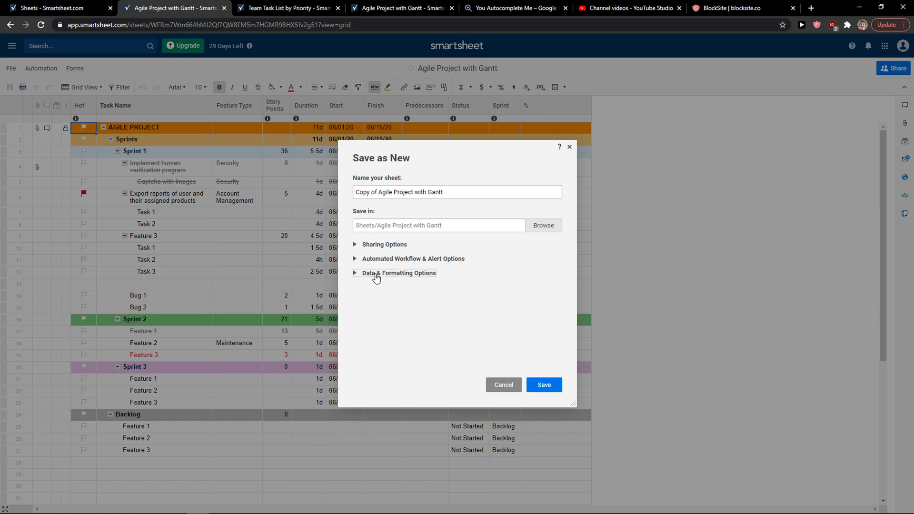
Save the copy, confirm both sheets in the folder, and return to the new copy
left_click(542, 384)
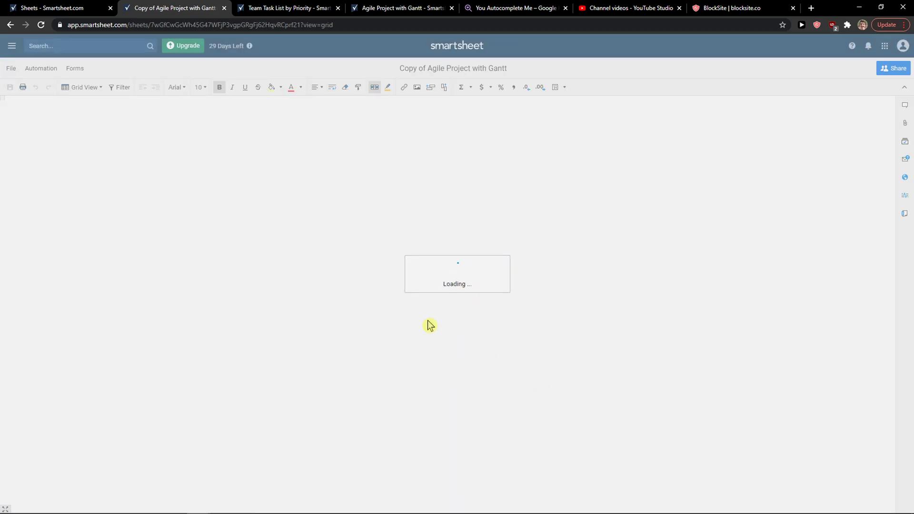
left_click(52, 7)
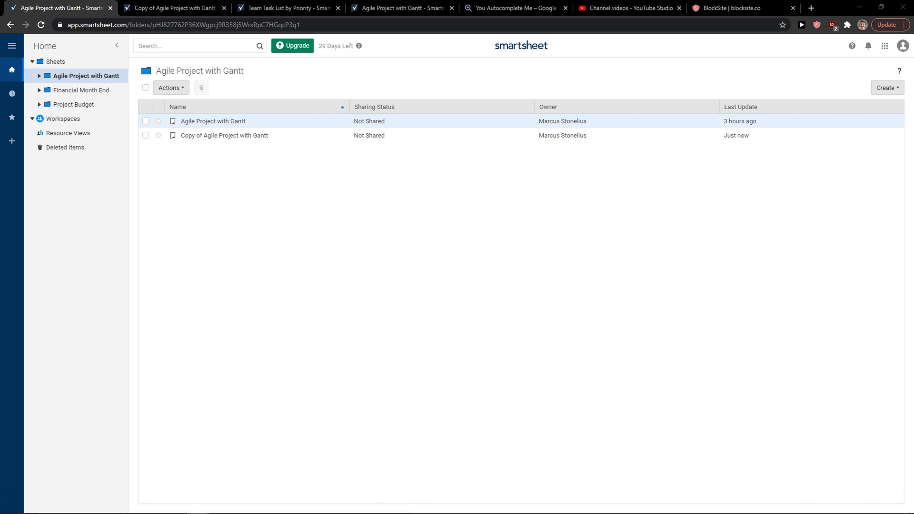
left_click(173, 8)
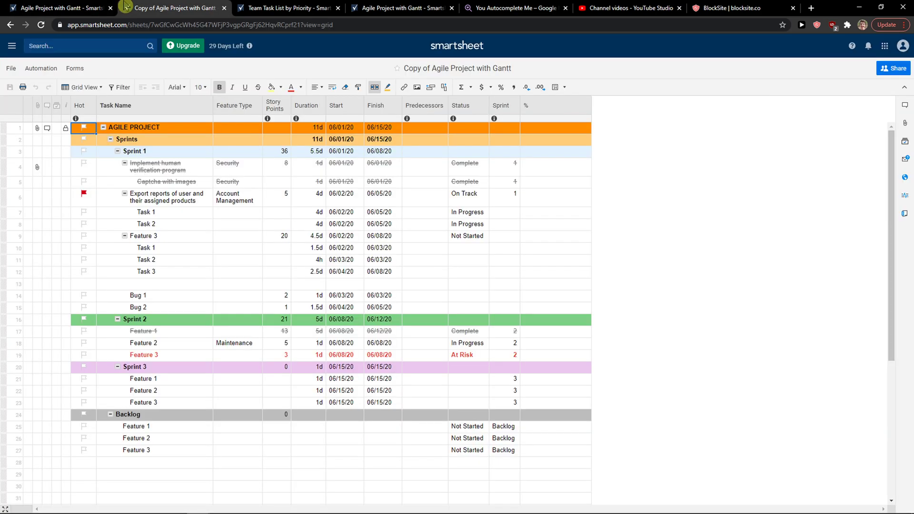